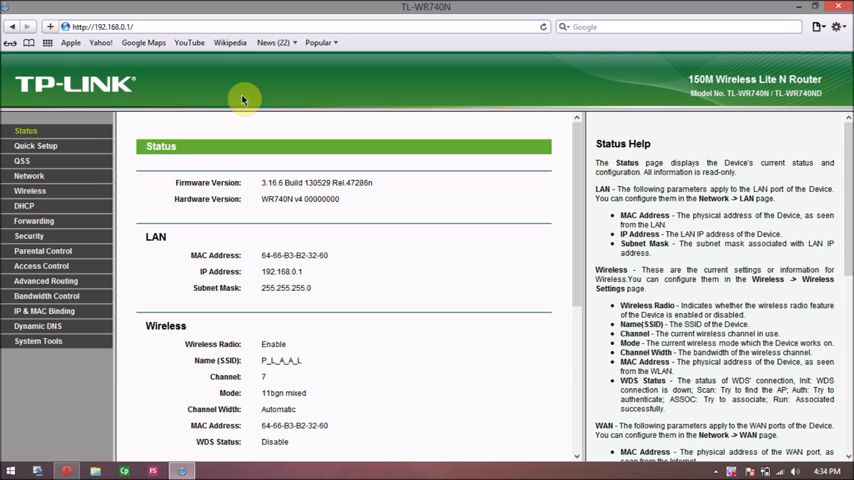
mouse_move(30, 181)
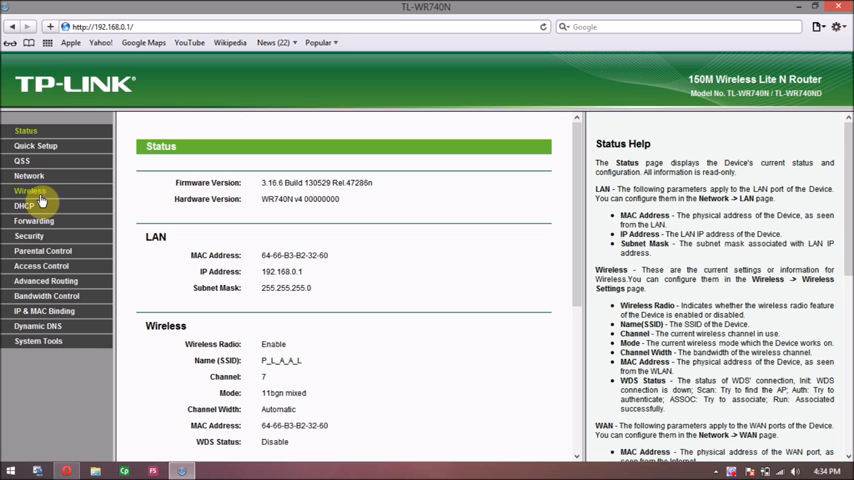
Open the Wireless section of the TL-WR740N admin menu.
left_click(30, 191)
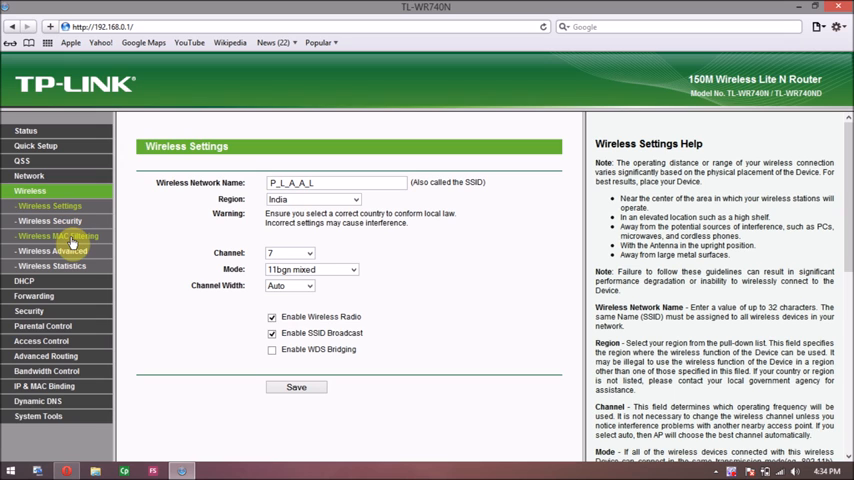
mouse_move(52, 266)
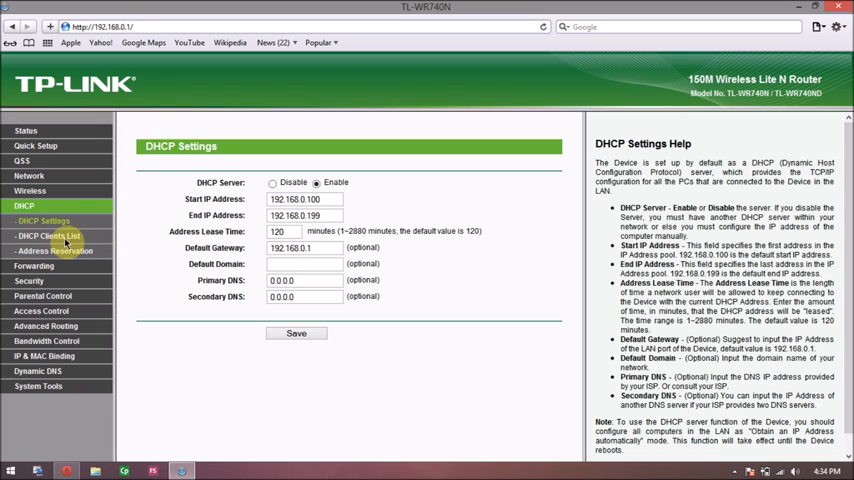
Show the DHCP Clients List and select the Android phone's MAC address.
left_click(48, 235)
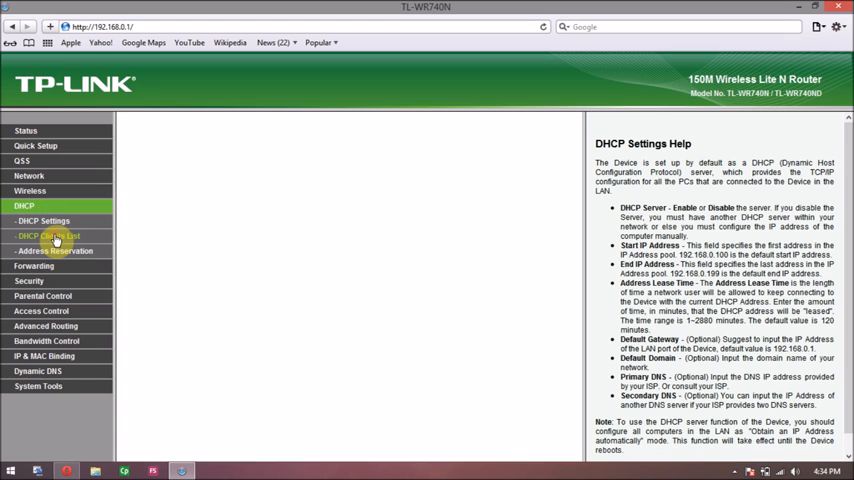
left_click(48, 236)
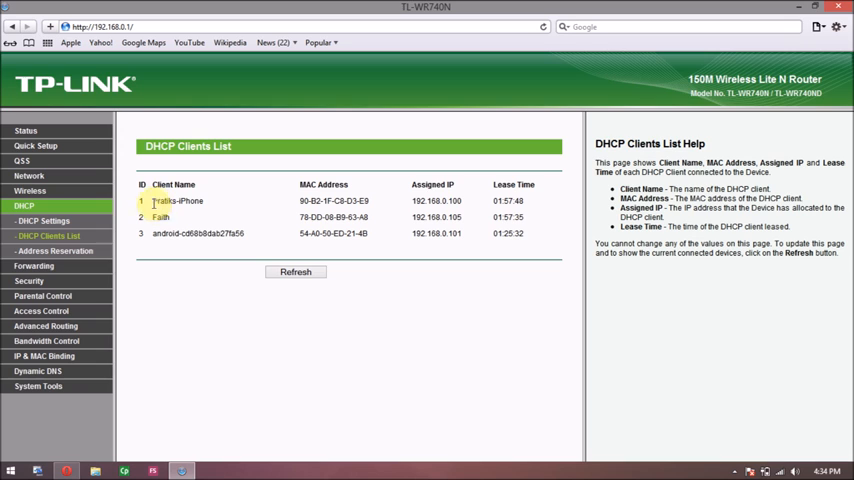
double_click(178, 201)
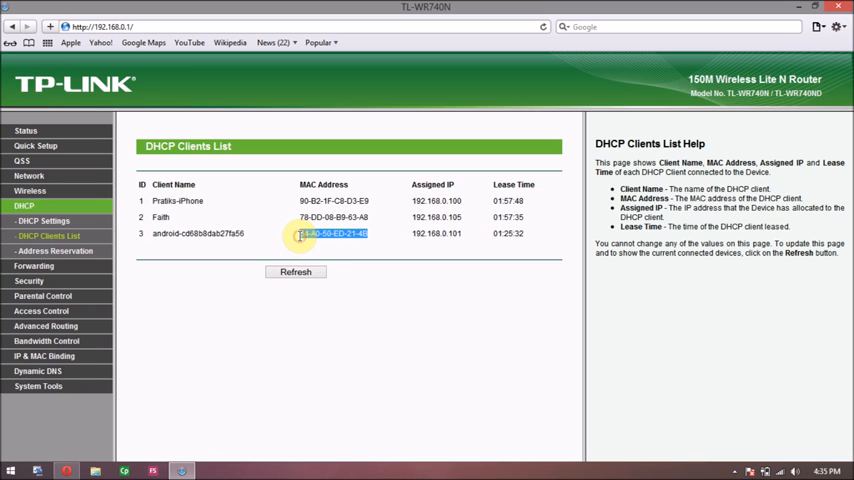
mouse_move(299, 234)
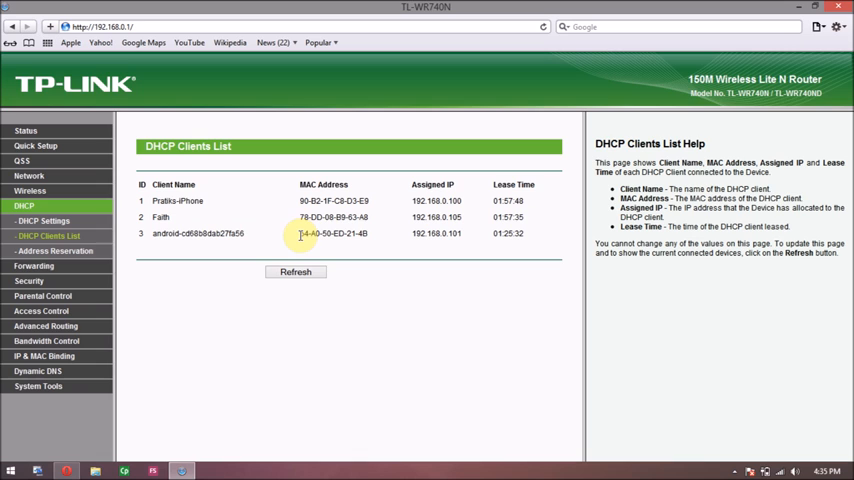
left_click_drag(300, 233, 367, 233)
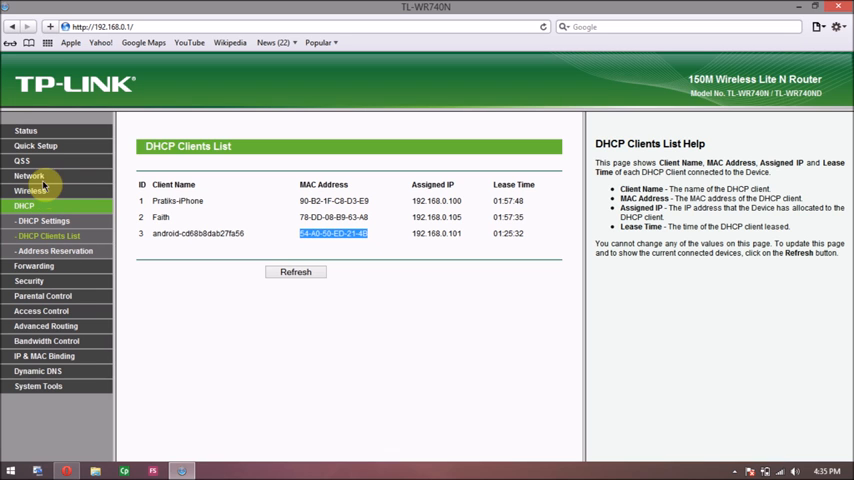
Go to Wireless MAC Filtering and start a new filtering entry.
left_click(29, 191)
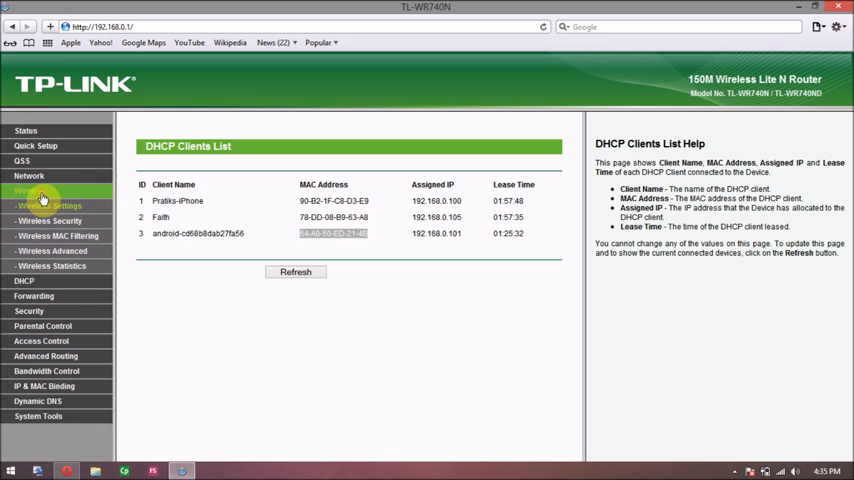
left_click(48, 205)
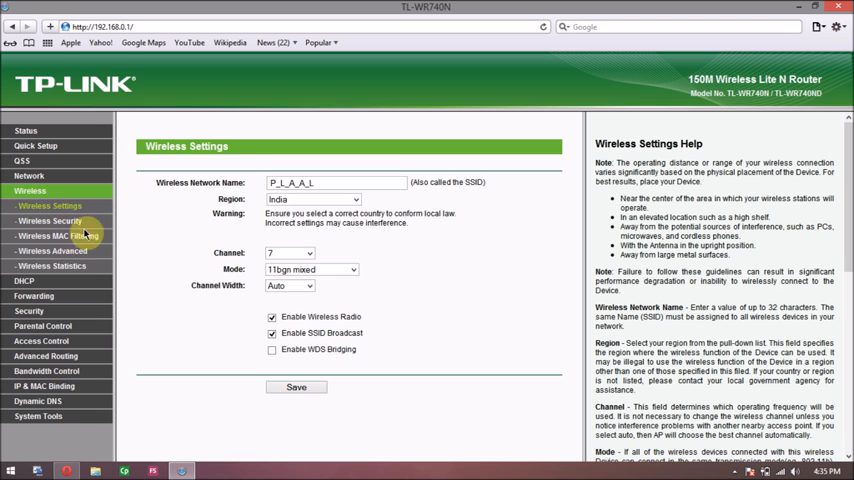
left_click(54, 235)
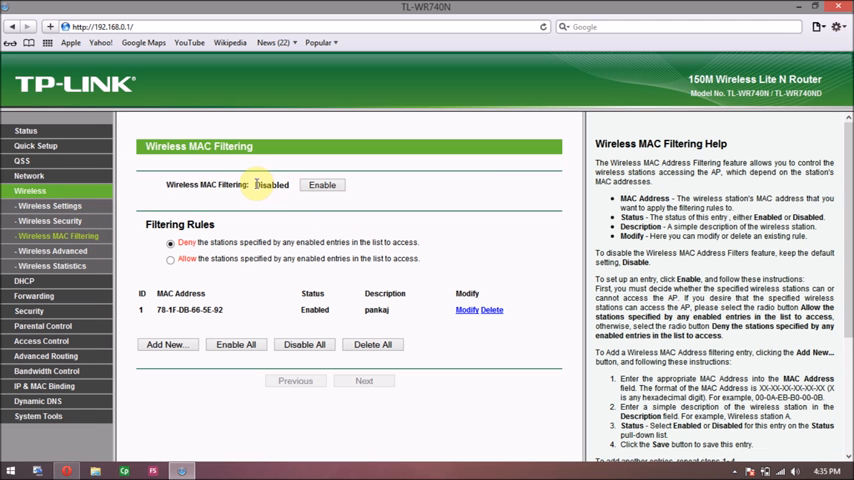
double_click(272, 184)
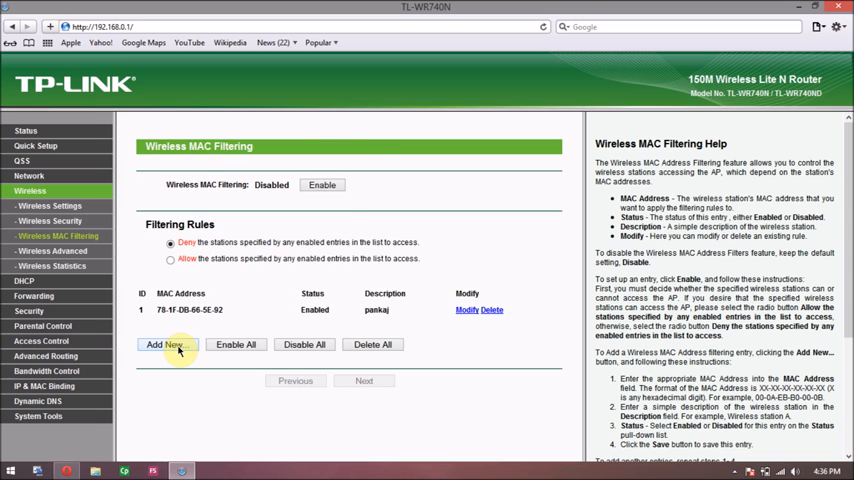
left_click(167, 344)
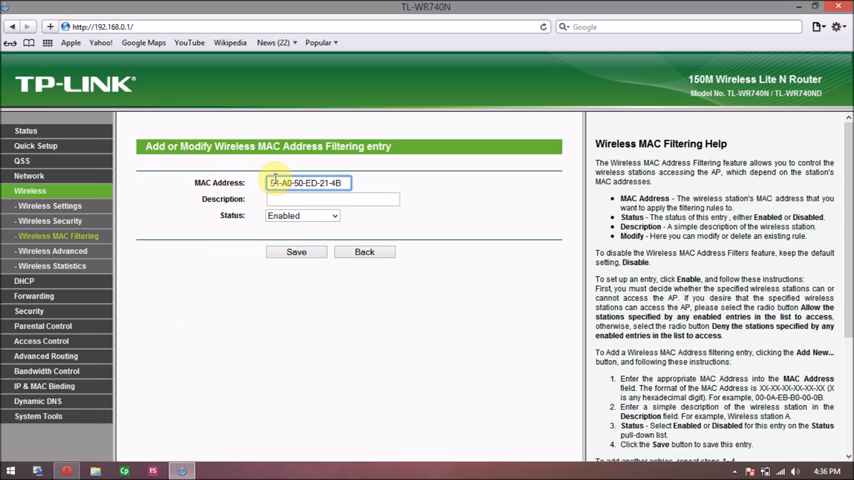
left_click(335, 199)
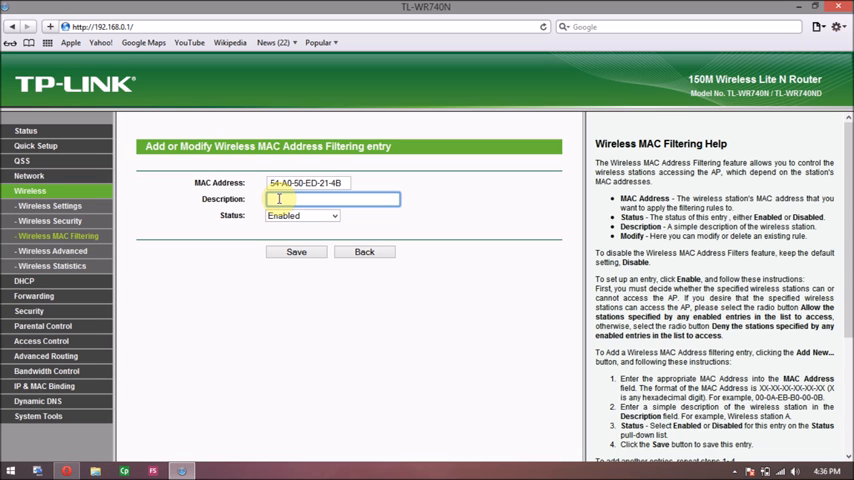
type("hi")
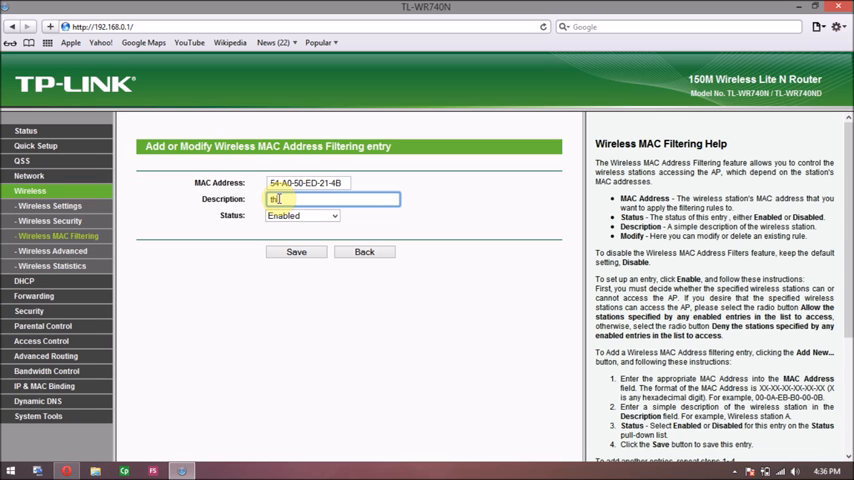
type("he guy")
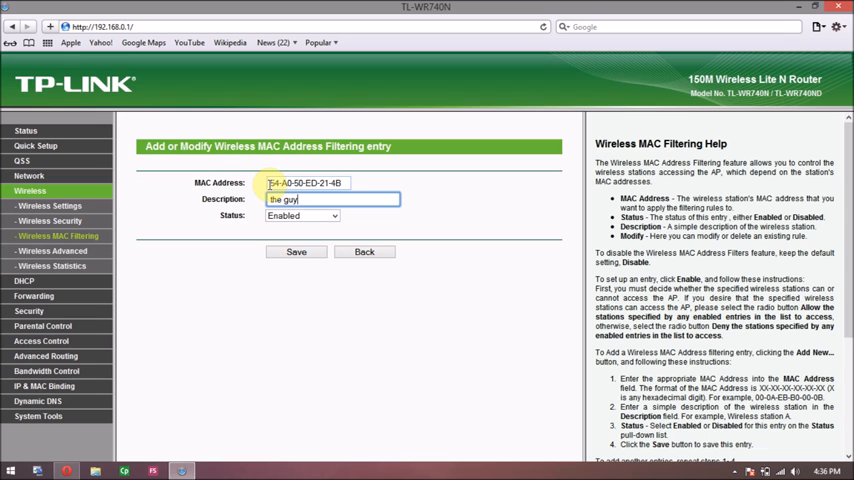
type("next")
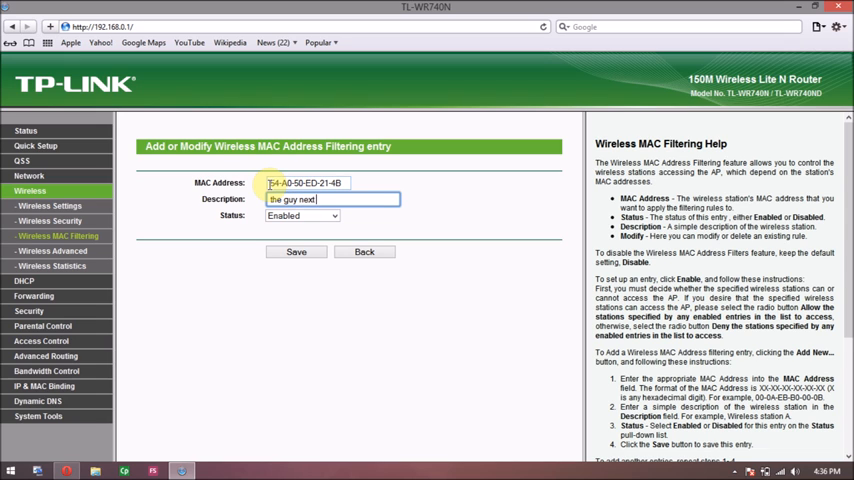
type("door.")
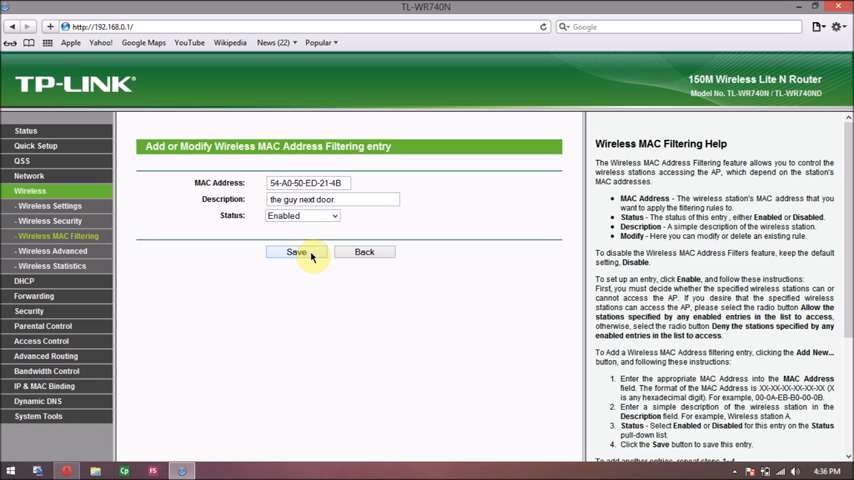
Save the 'the guy next door' entry and set filtering to deny specified stations.
left_click(296, 251)
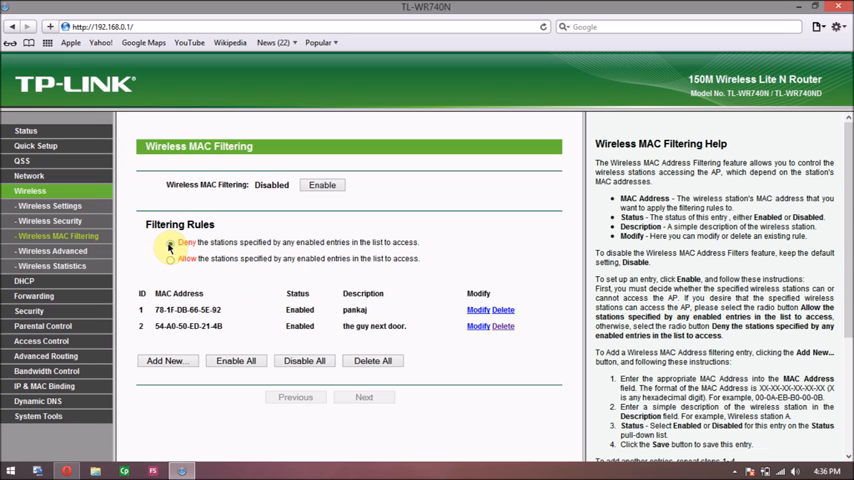
left_click(170, 258)
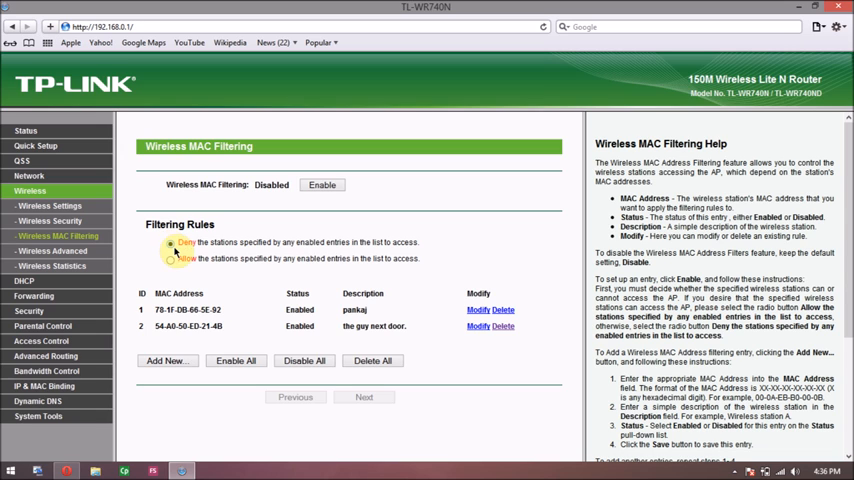
left_click(170, 242)
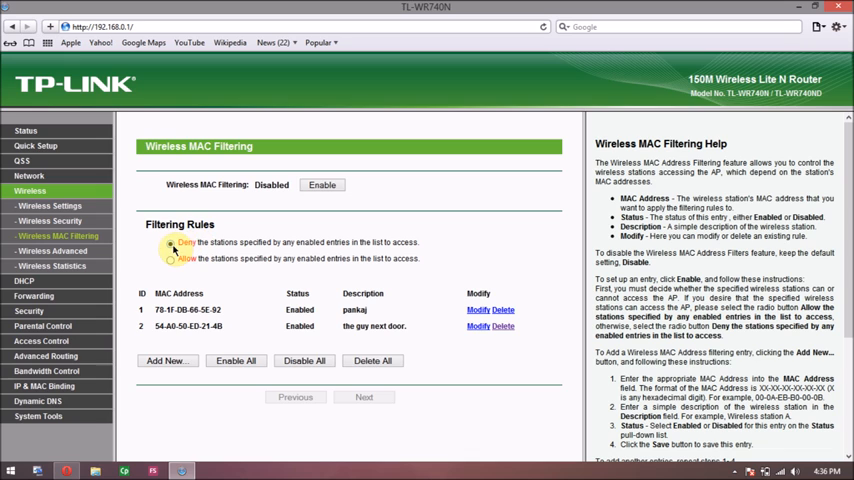
left_click(171, 258)
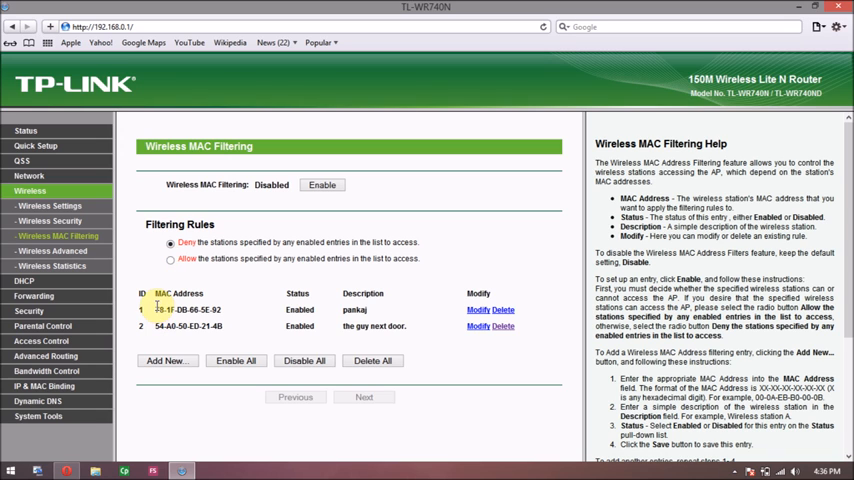
mouse_move(244, 340)
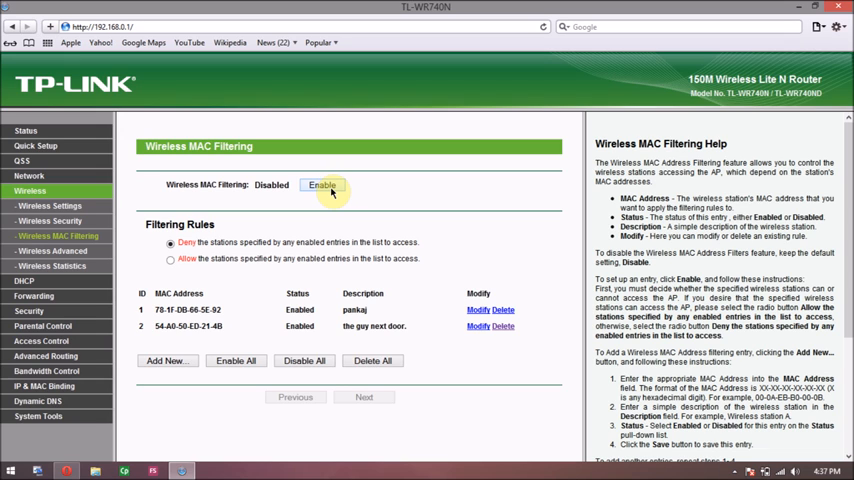
Enable Wireless MAC Filtering, then revisit Status, DHCP and Wireless pages to confirm it stays on.
left_click(322, 185)
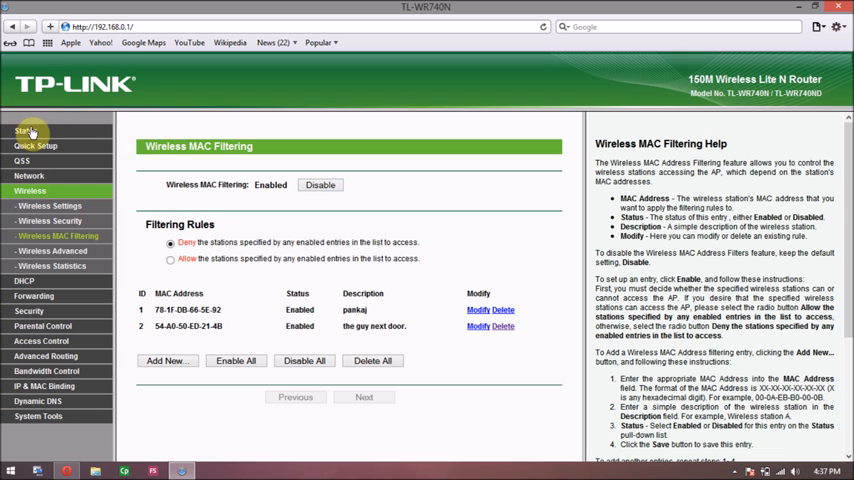
left_click(26, 131)
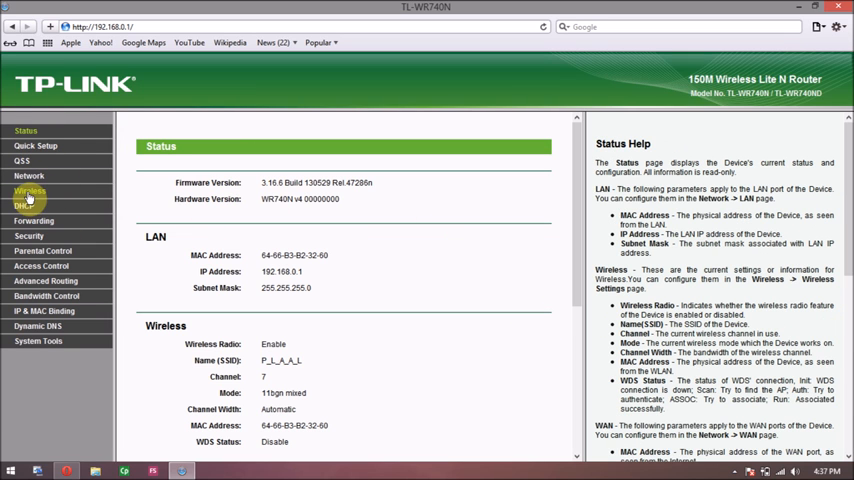
left_click(23, 206)
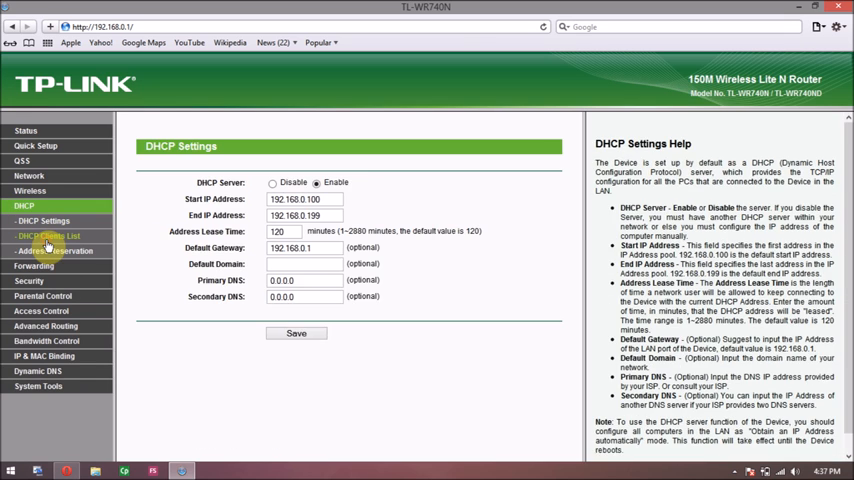
left_click(49, 235)
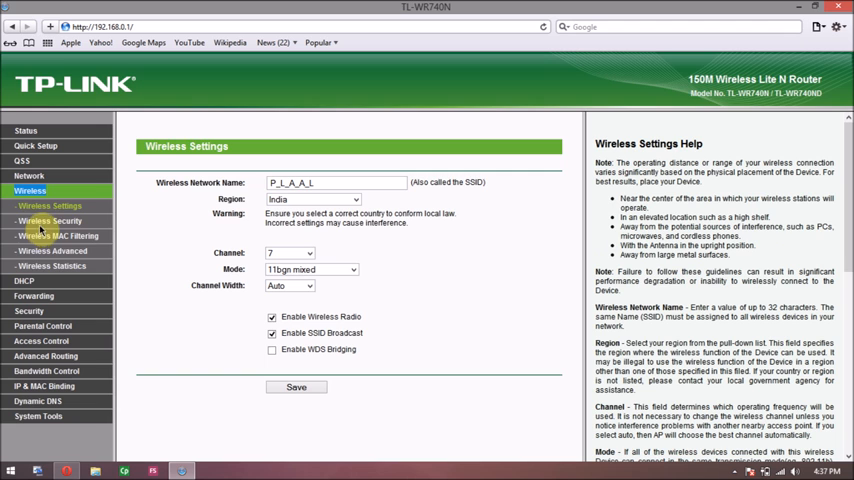
left_click(58, 236)
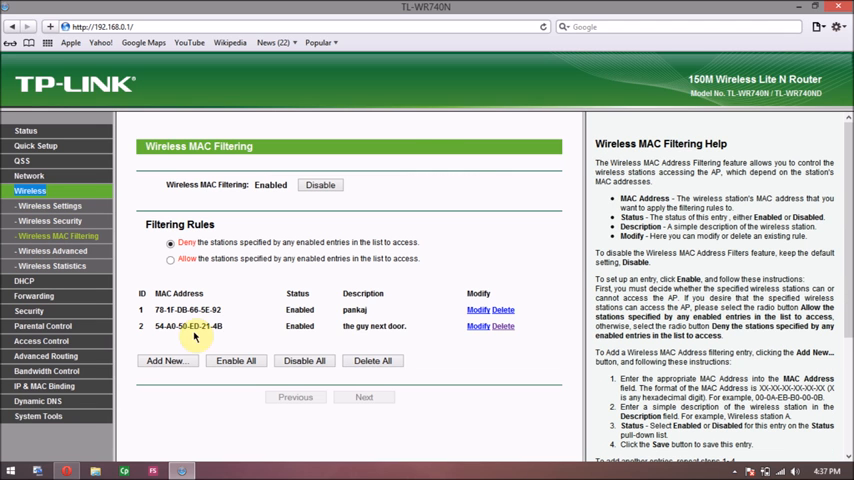